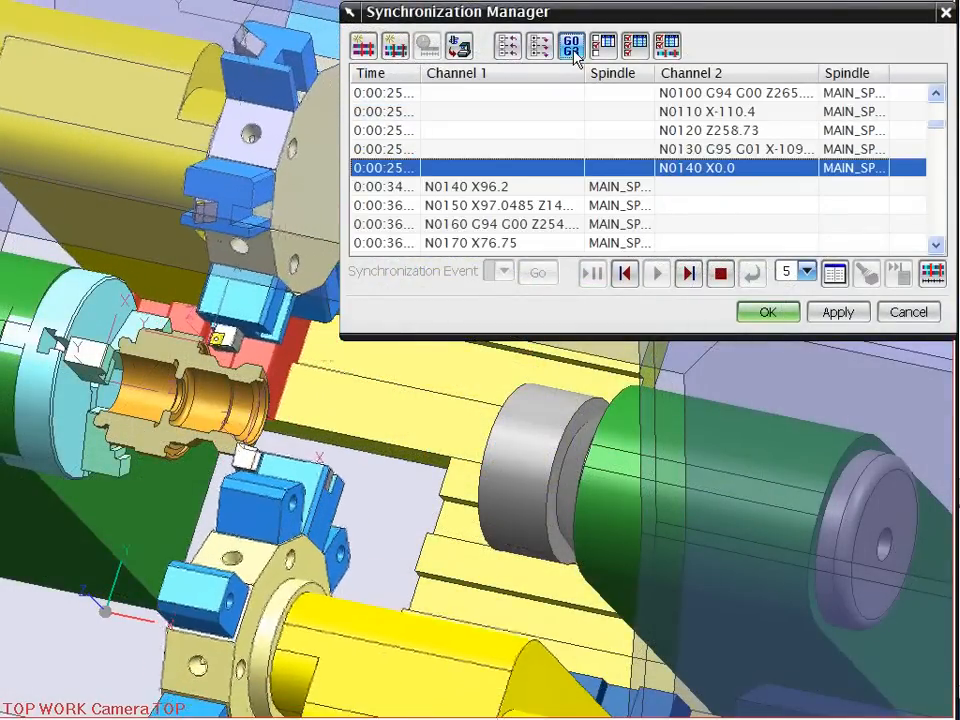
- Review the two-channel timeline in the Synchronization Manager and close it
click(932, 272)
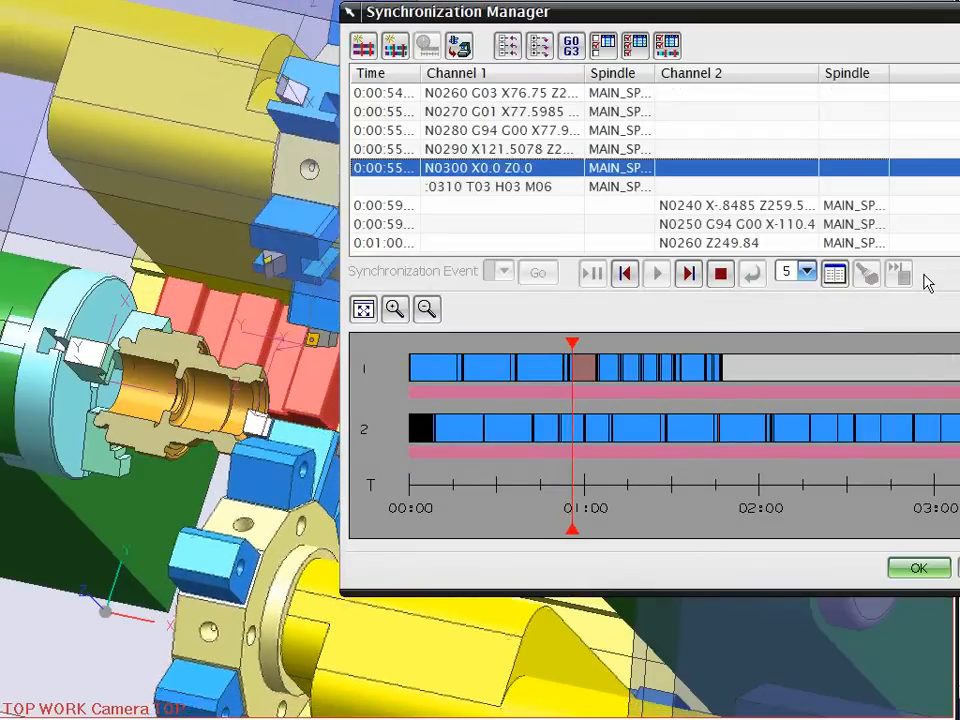
click(656, 272)
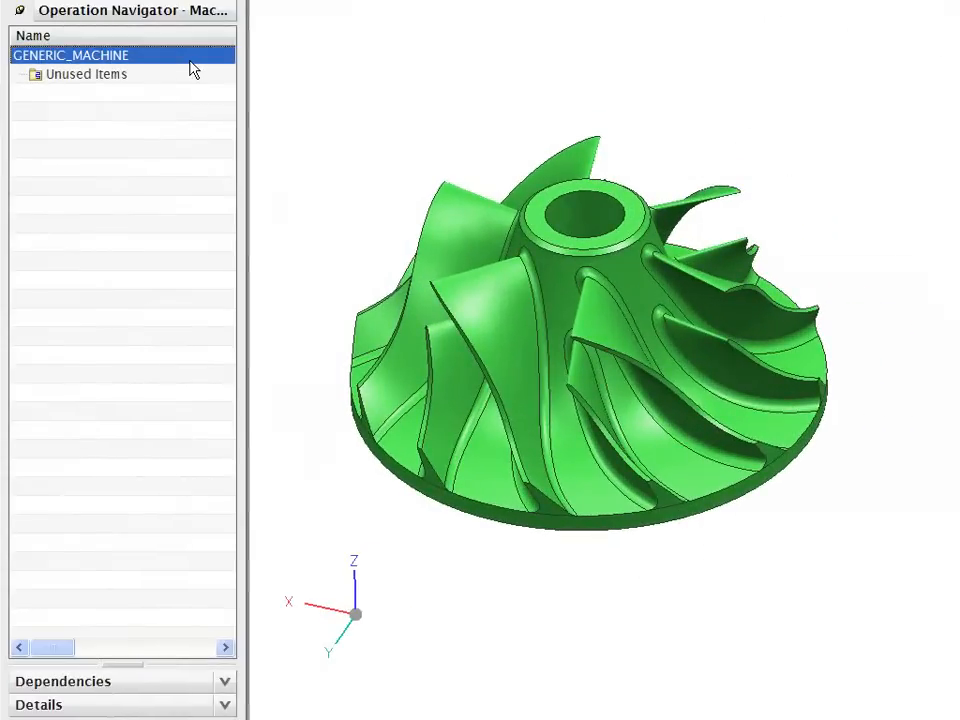
- Edit GENERIC_MACHINE and retrieve sauer_hsc20_Sinumerik from the machine library
right_click(70, 56)
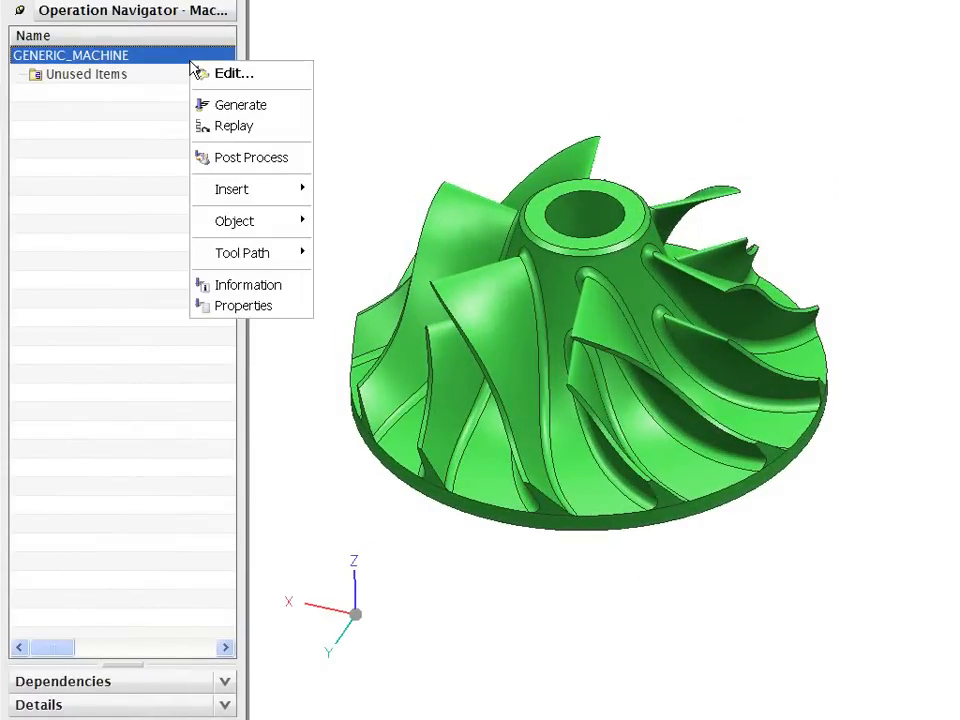
click(234, 72)
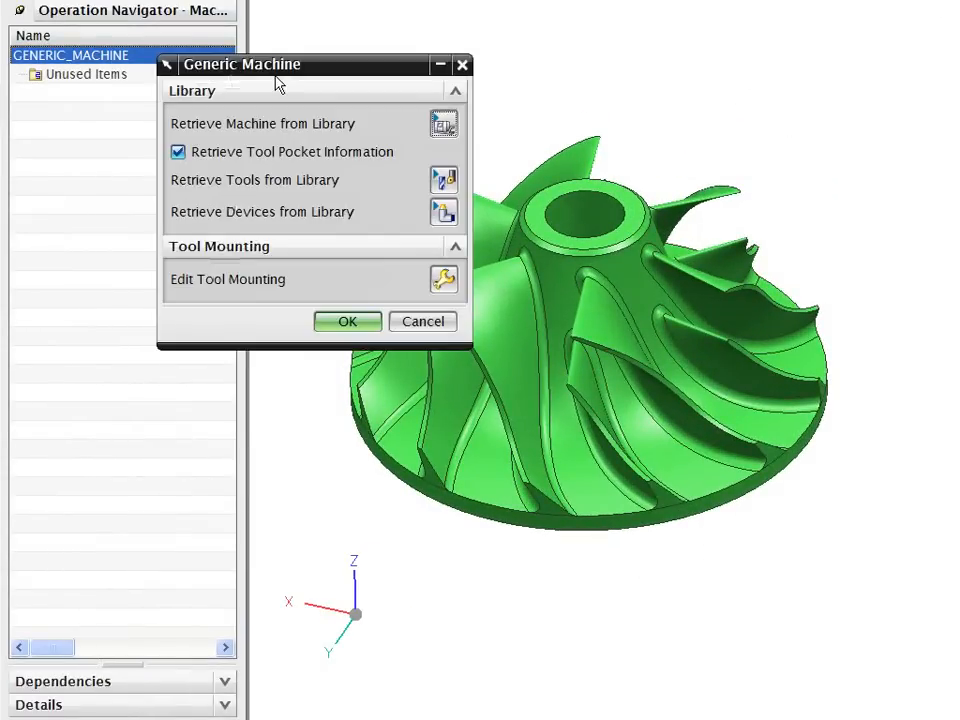
mouse_move(370, 136)
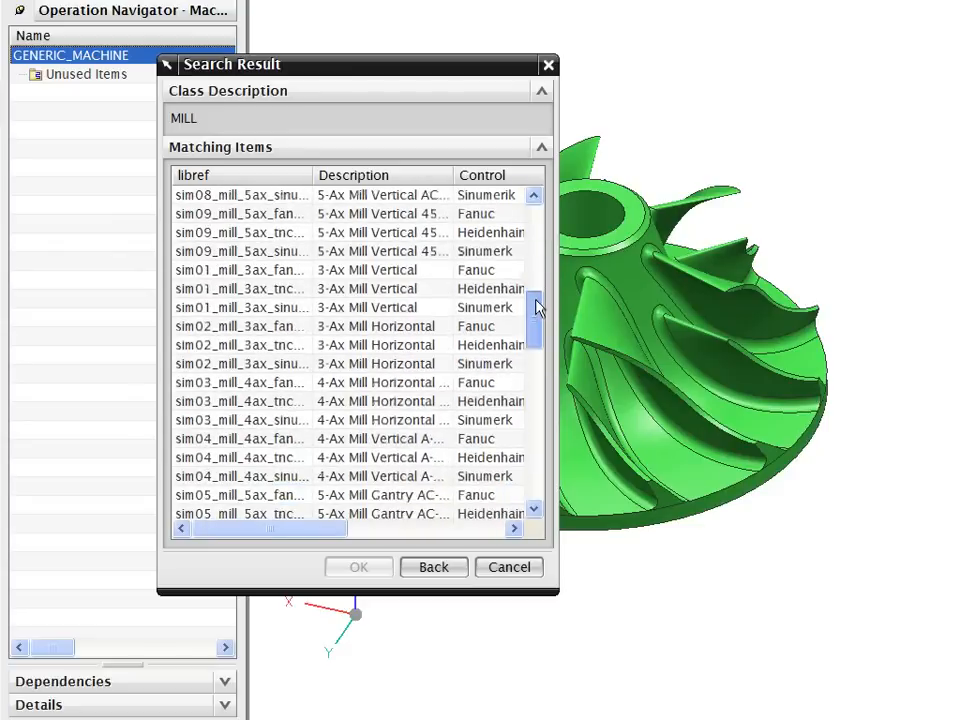
scroll(down, 3)
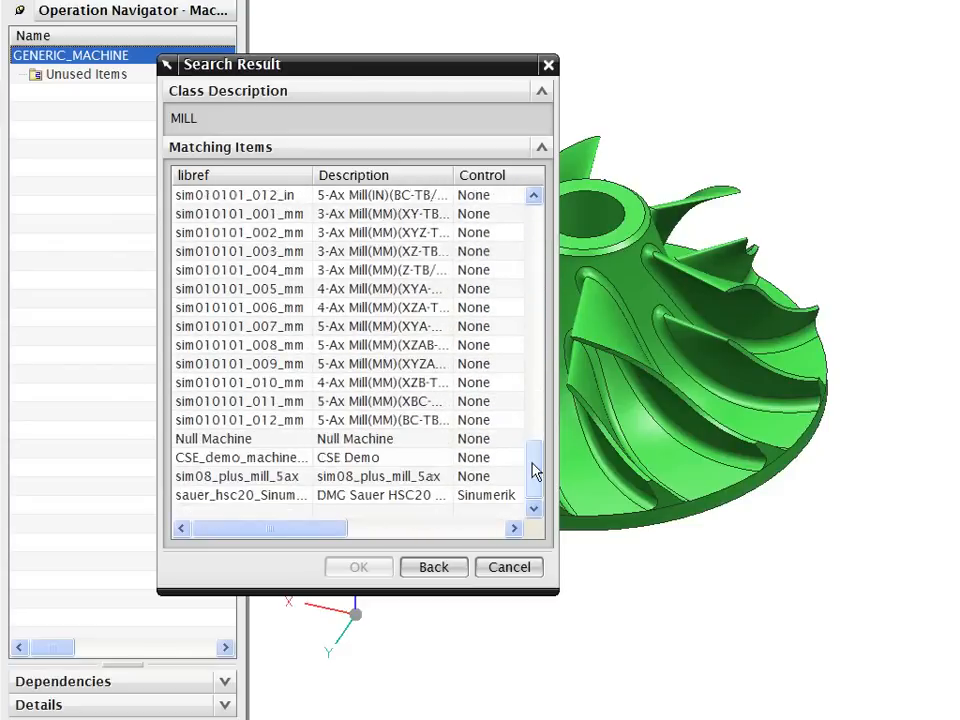
click(240, 496)
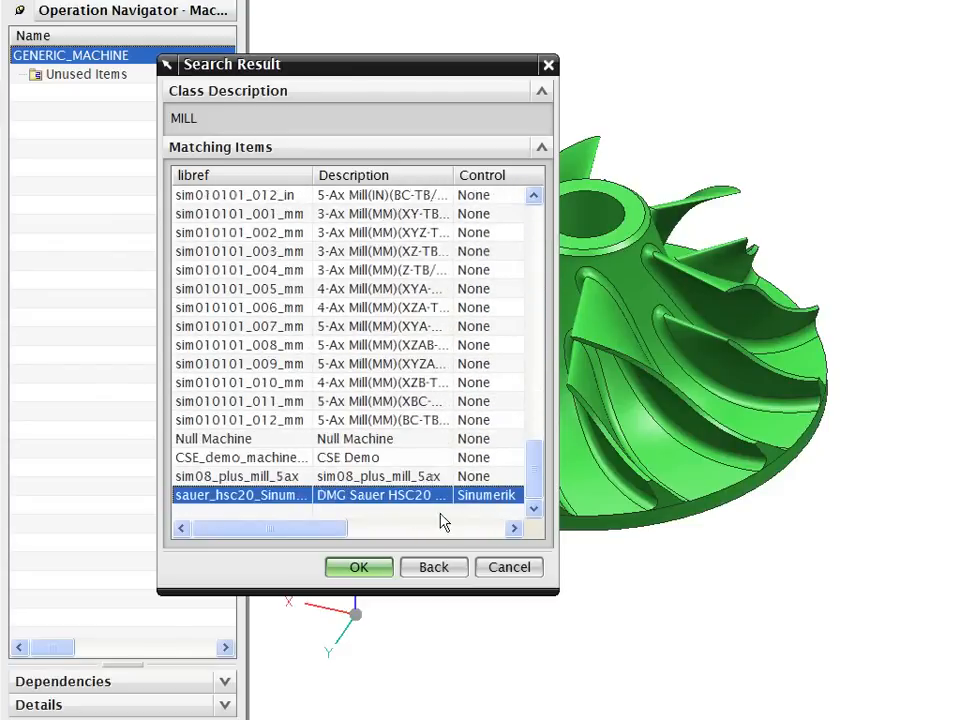
click(360, 566)
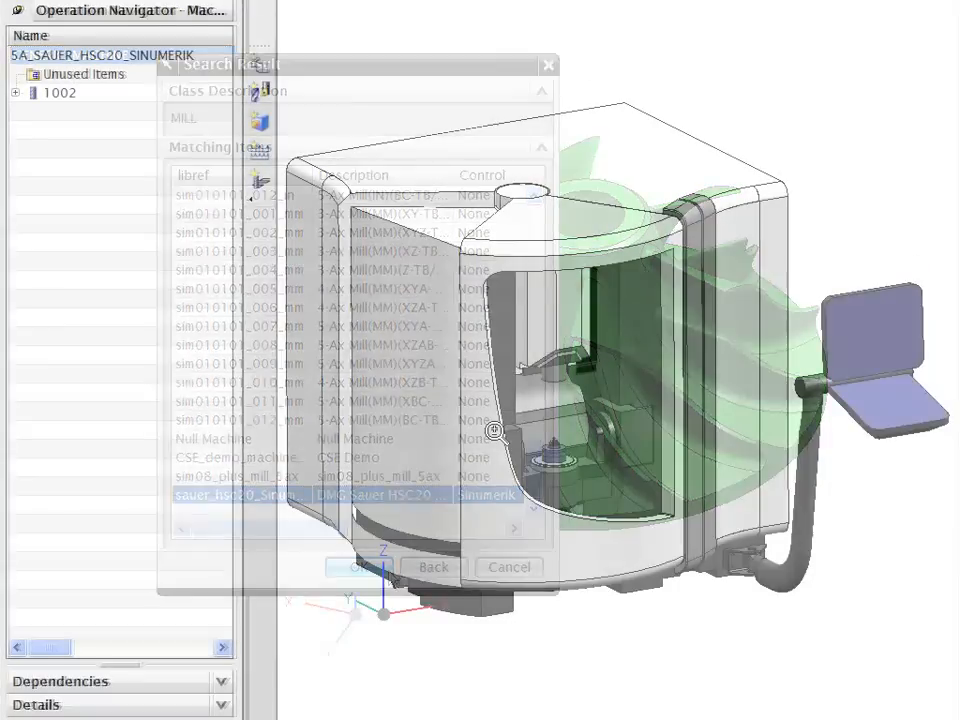
- Create a mill_multi-axis CONTOUR_PROFILE finishing operation on BF_L_FLANK with tool 1002, named BF_L
click(358, 566)
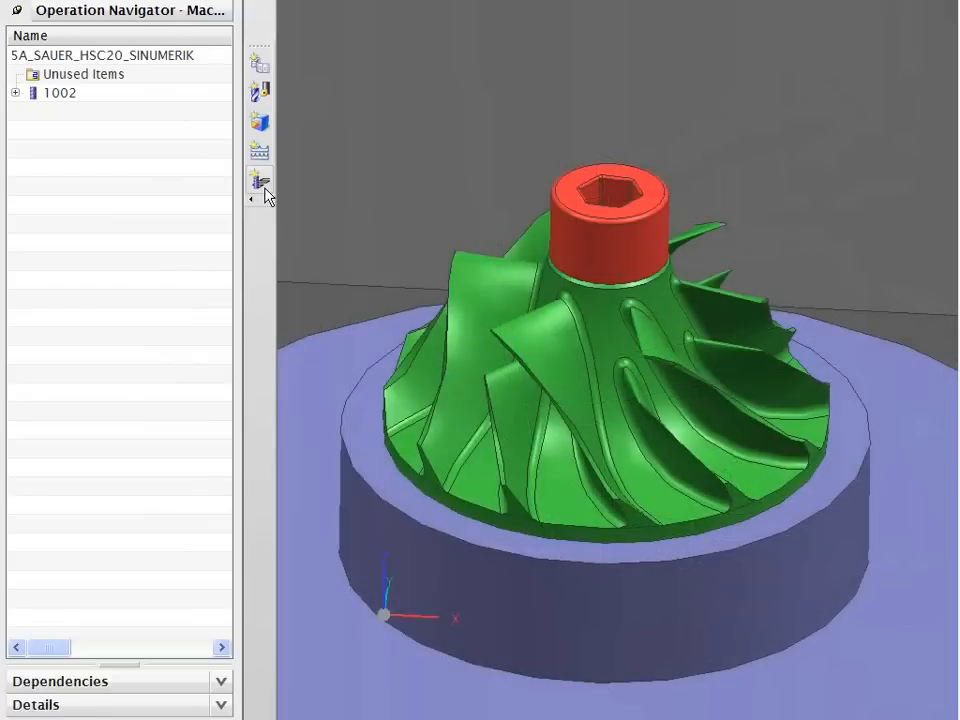
mouse_move(260, 180)
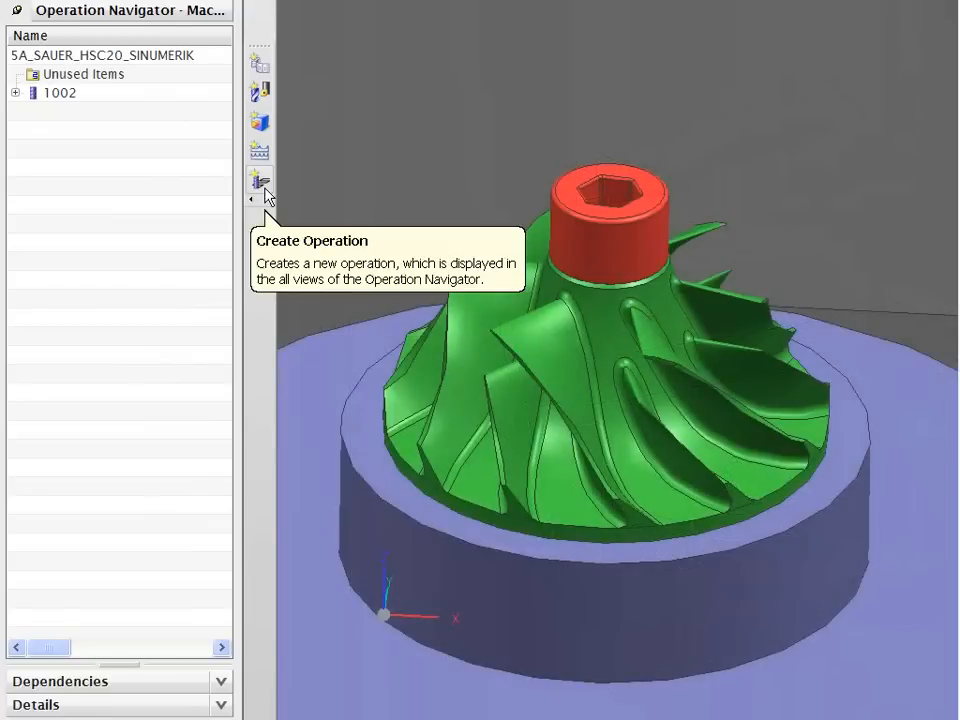
click(260, 184)
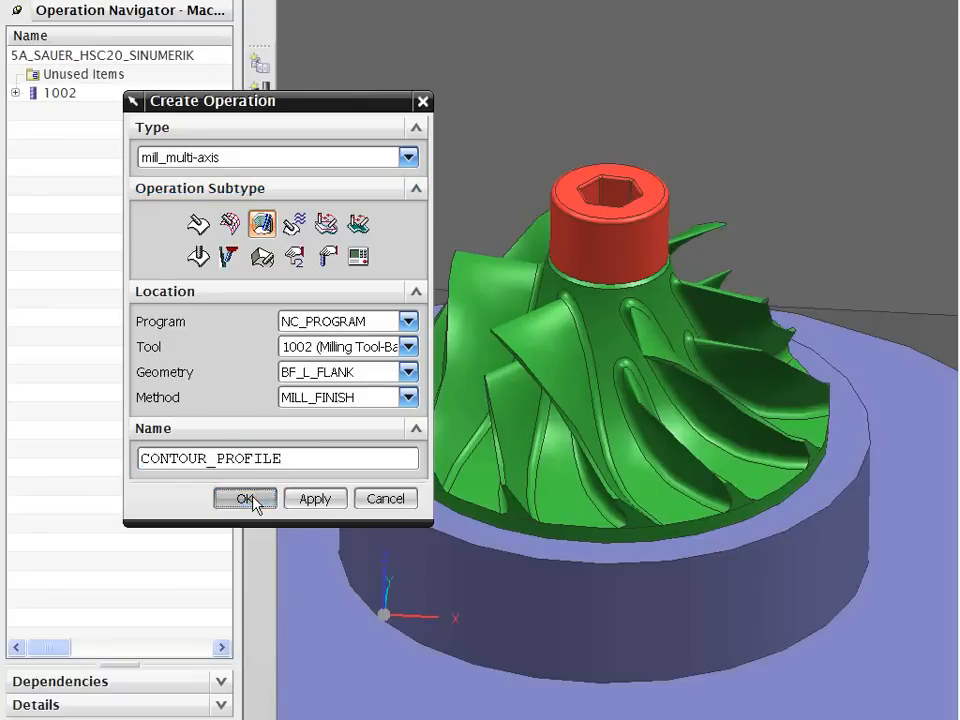
click(244, 498)
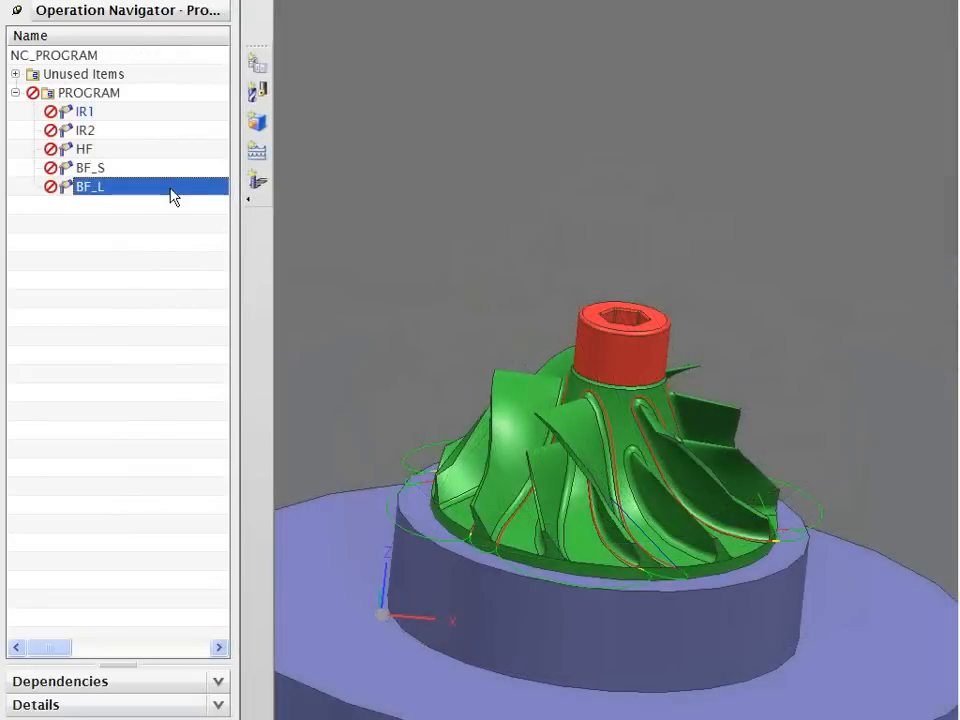
- Simulate the BF_L toolpath on the Sauer machine, playing the NC program as the spindle cuts the blades
right_click(88, 188)
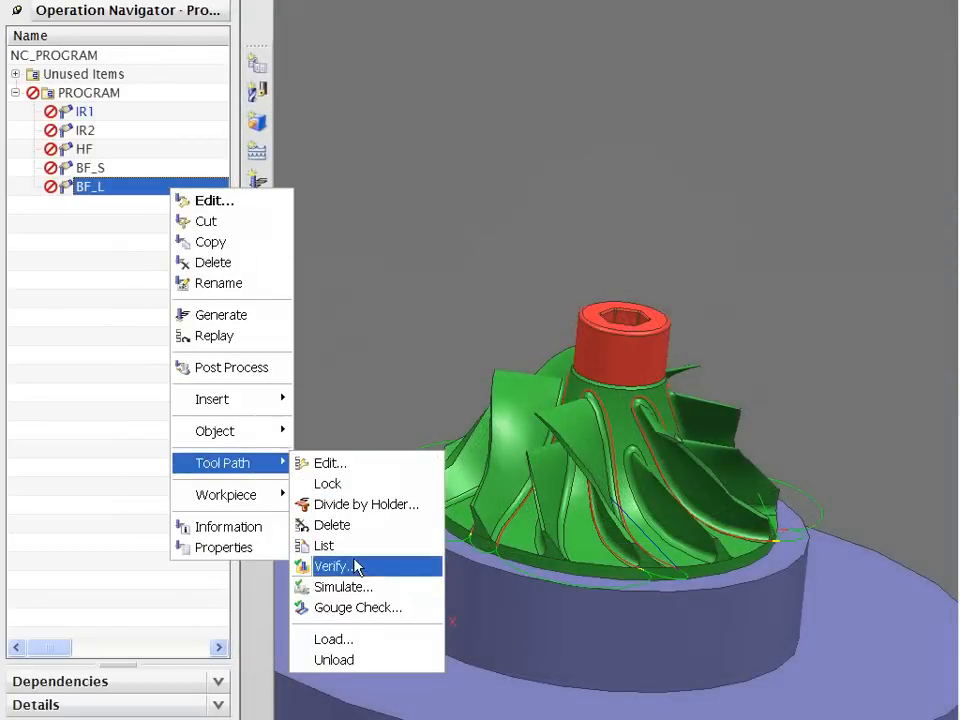
mouse_move(344, 588)
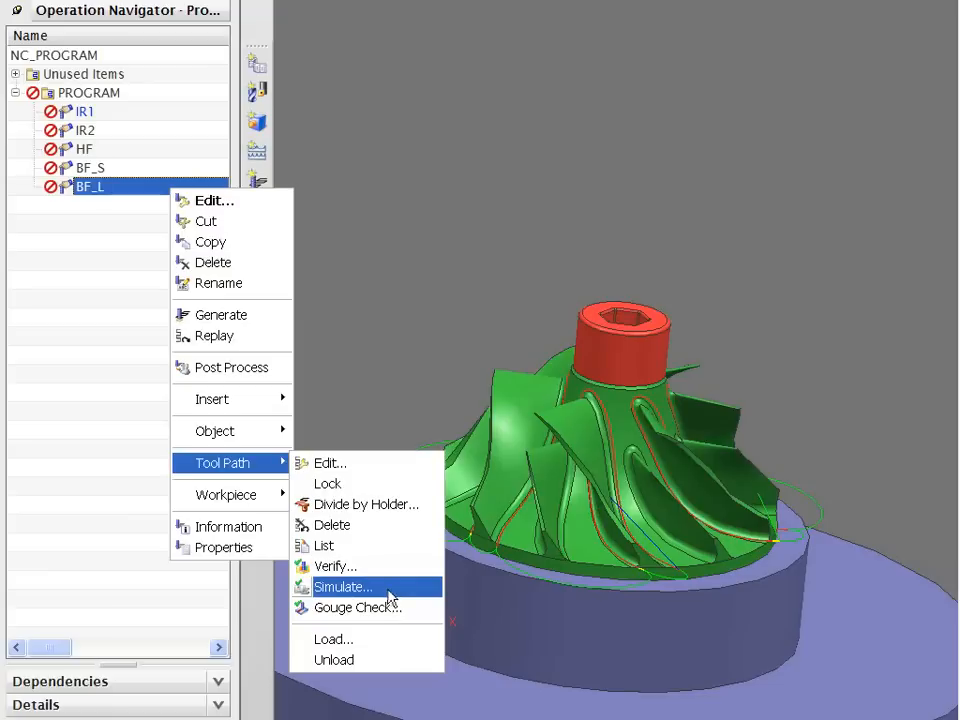
click(342, 588)
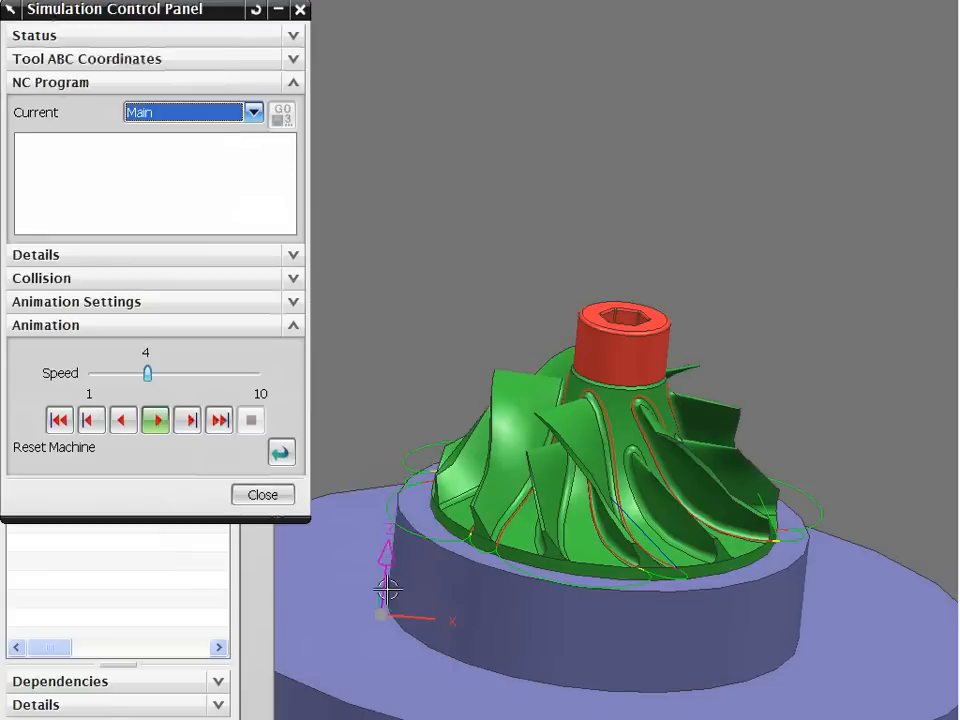
click(156, 420)
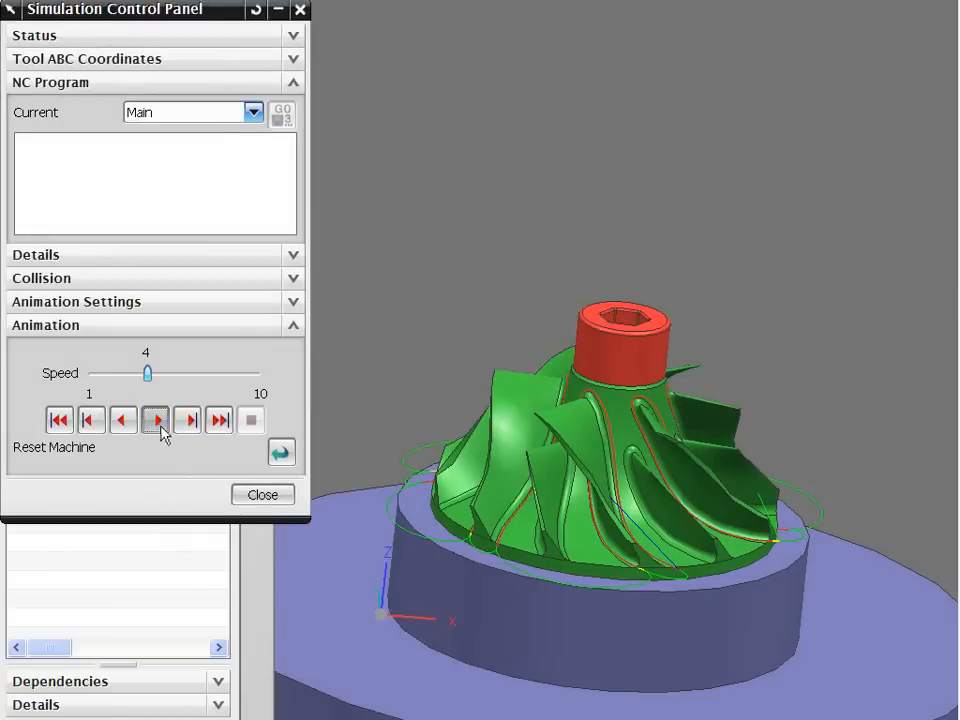
click(156, 420)
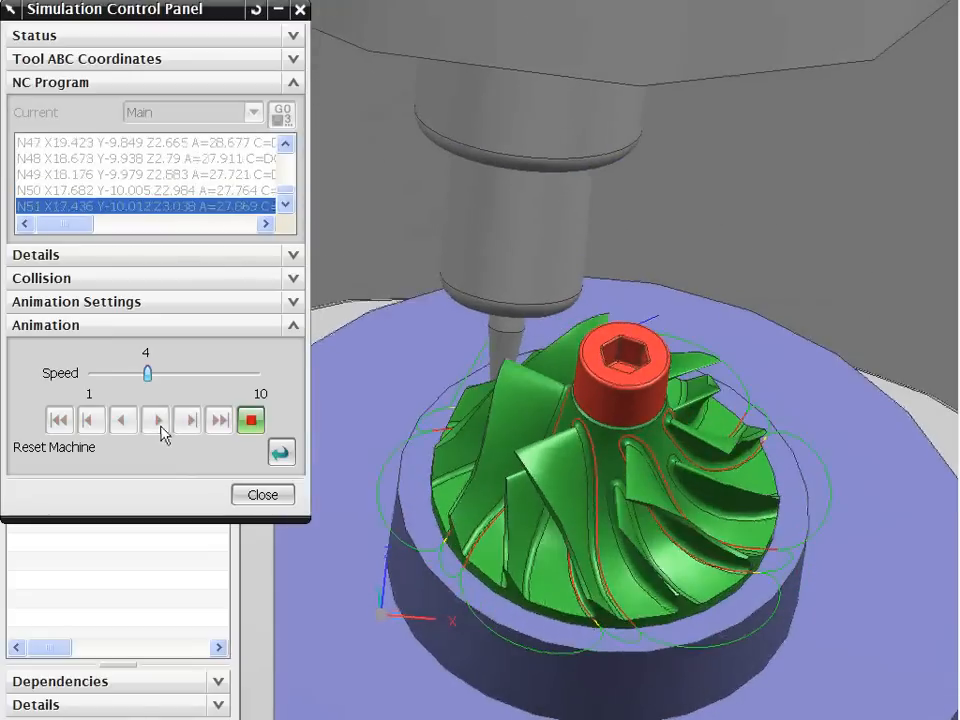
click(156, 420)
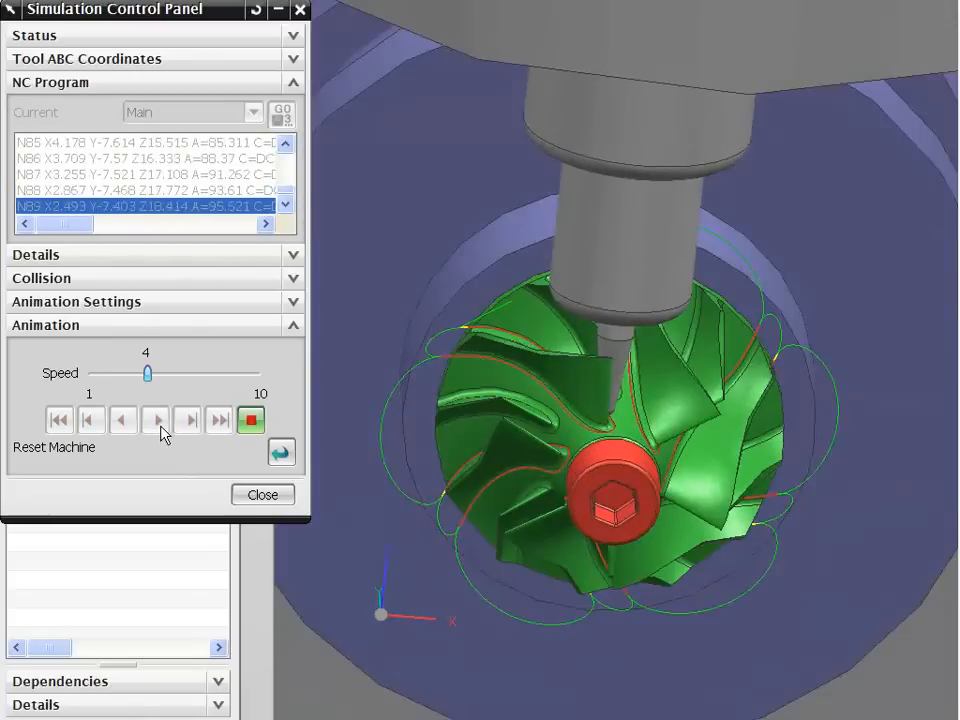
click(156, 420)
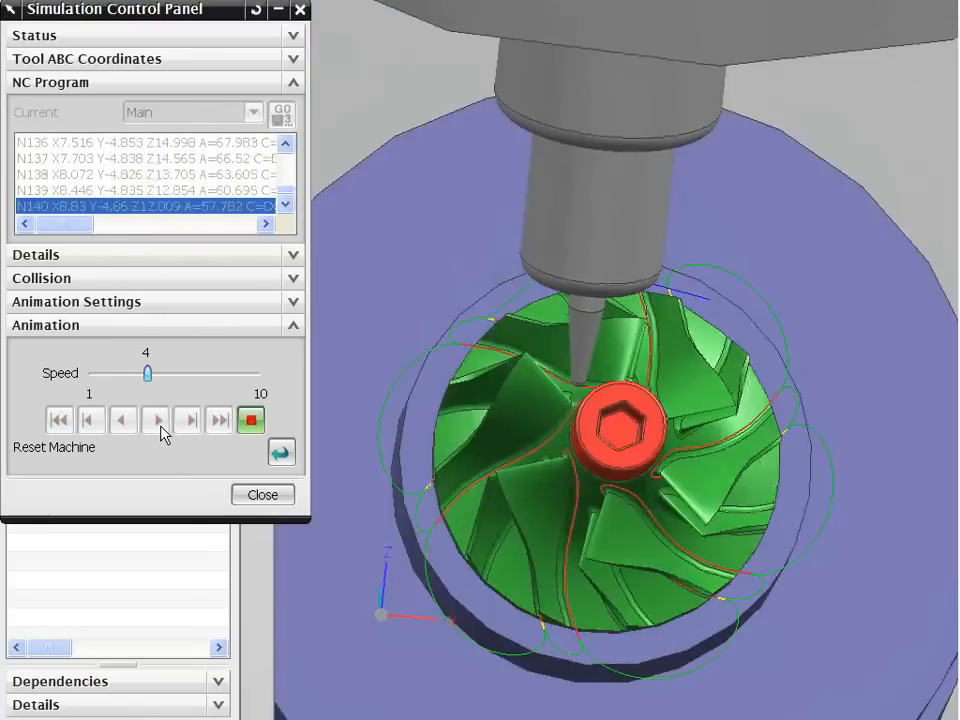
click(156, 420)
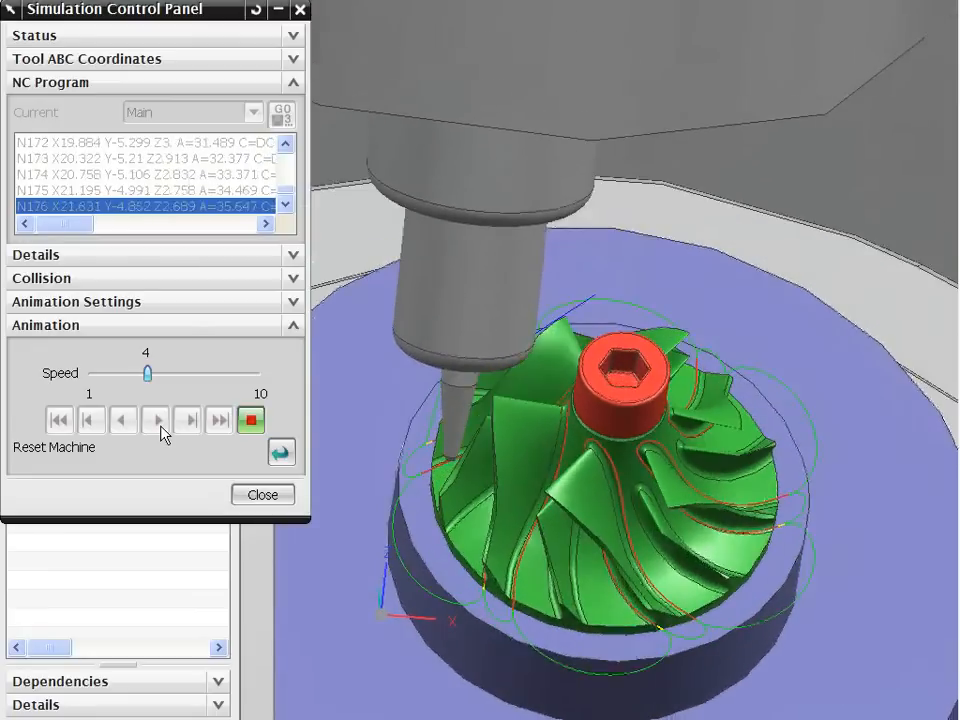
click(156, 420)
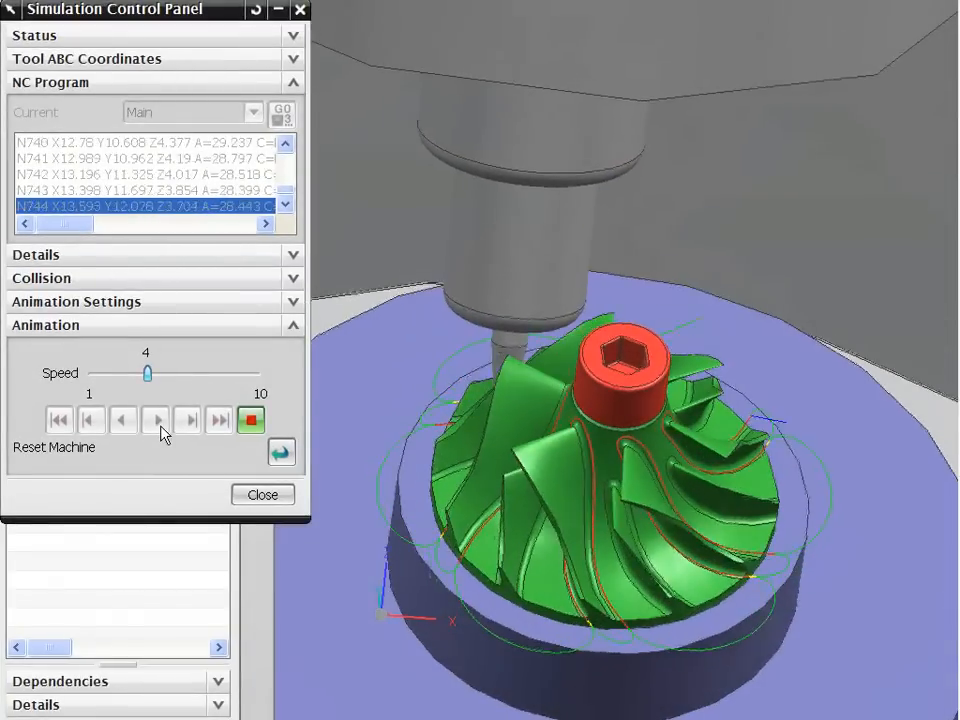
click(156, 420)
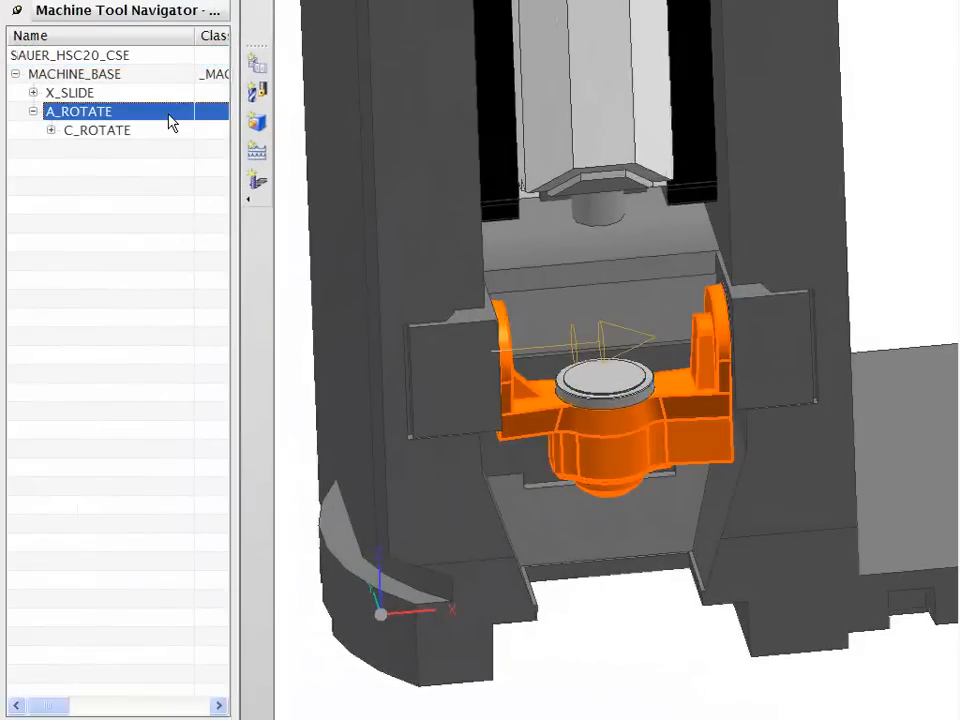
- Edit the A_ROTATE axis and drive the table to its 130.5 upper limit and back to its lower limit
right_click(80, 112)
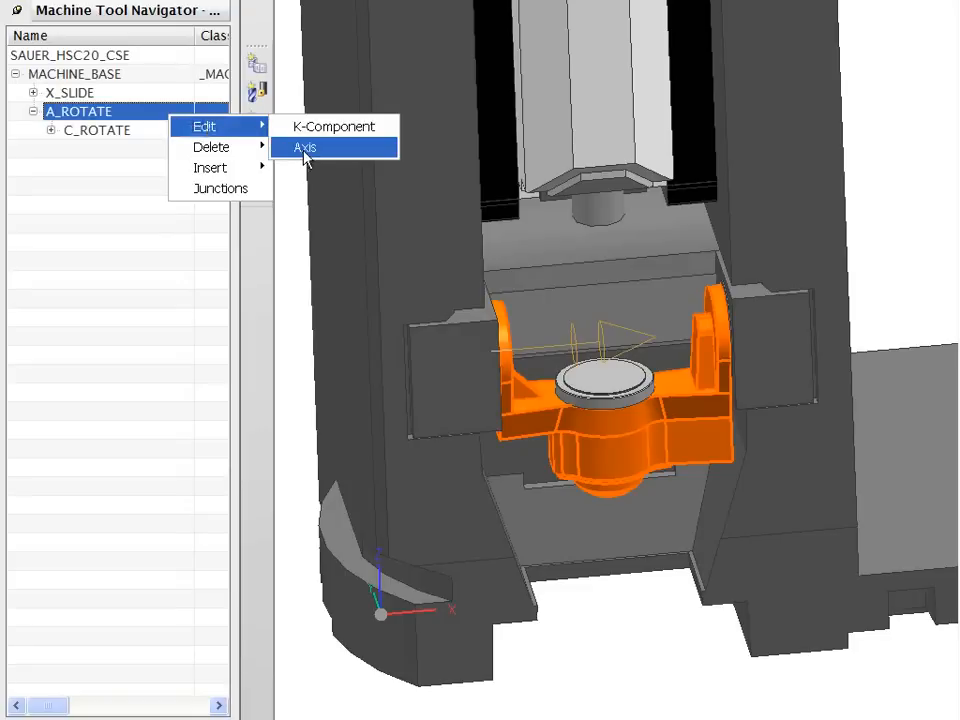
click(304, 148)
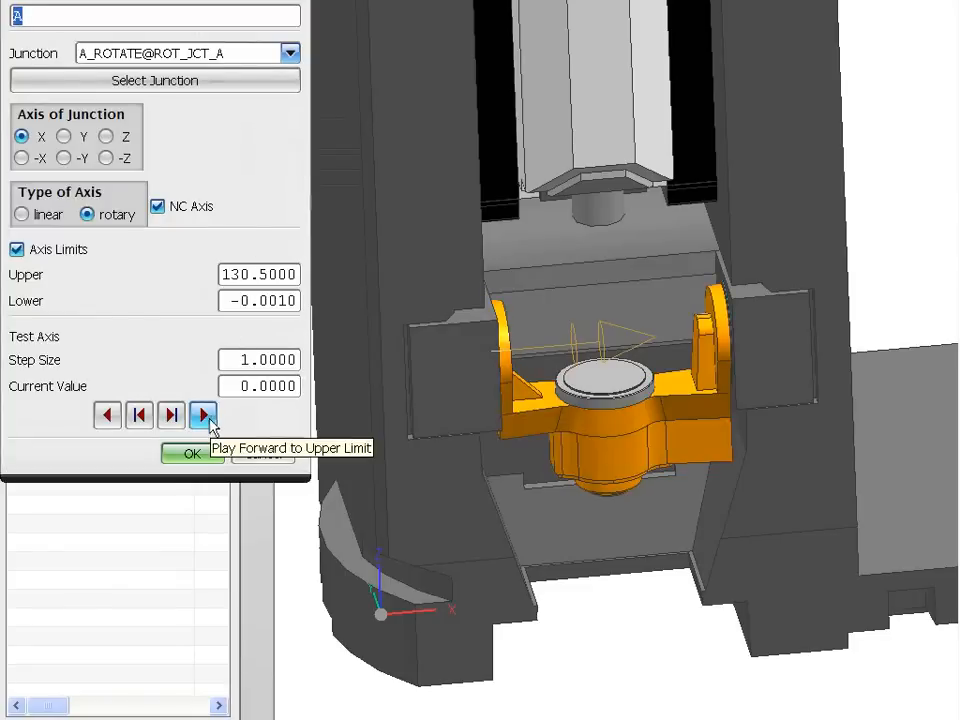
click(204, 414)
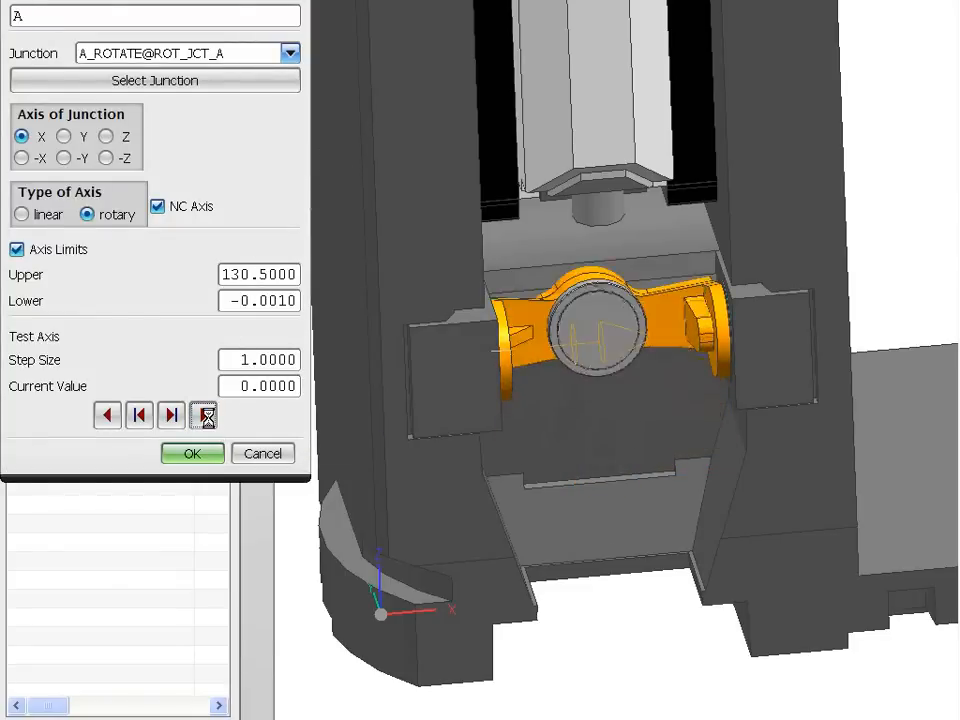
click(140, 414)
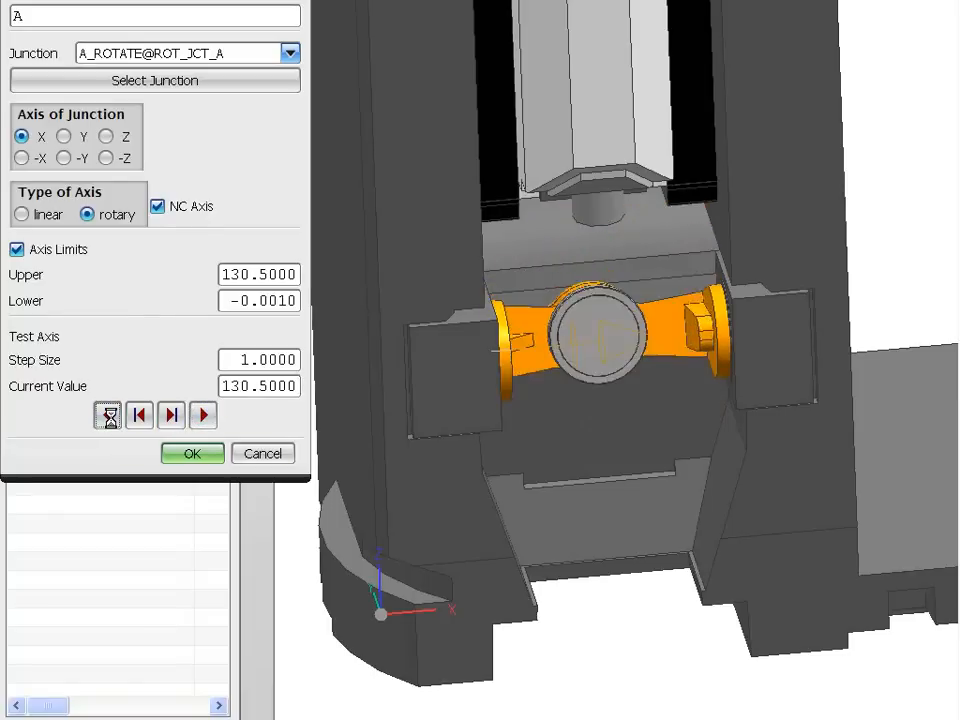
click(108, 414)
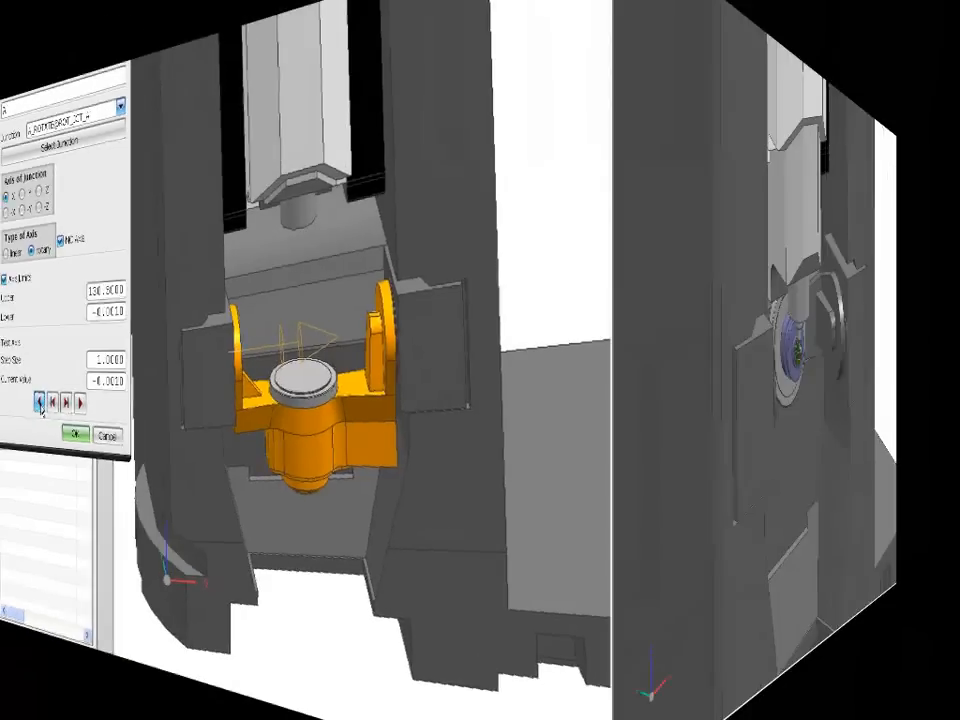
- Play the mill-turn machine simulation with the milling tool cutting the bladed part
click(72, 434)
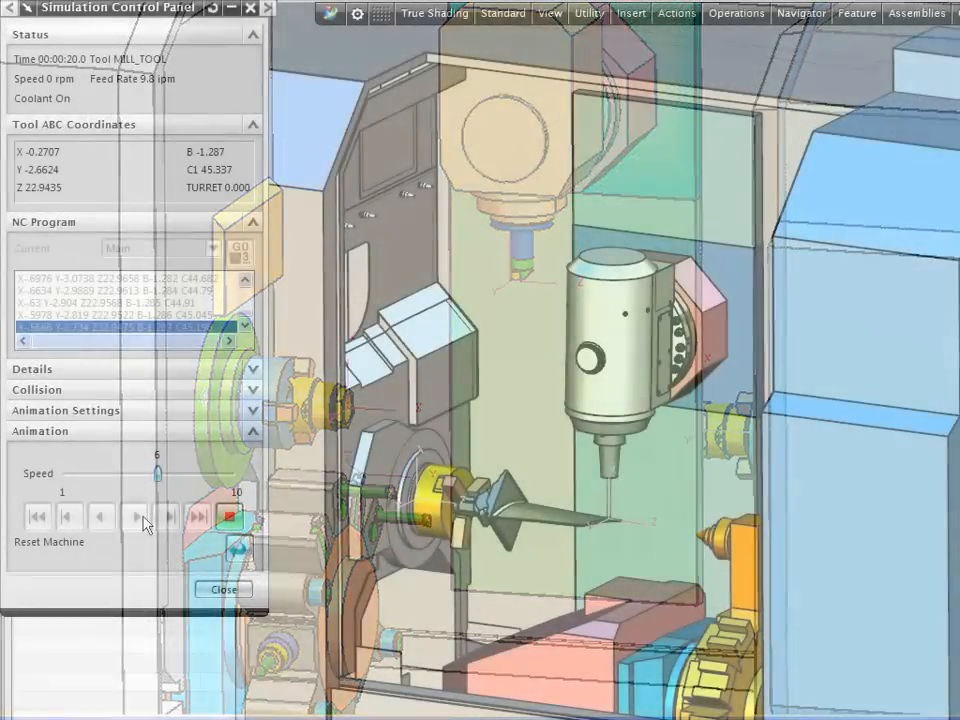
click(134, 516)
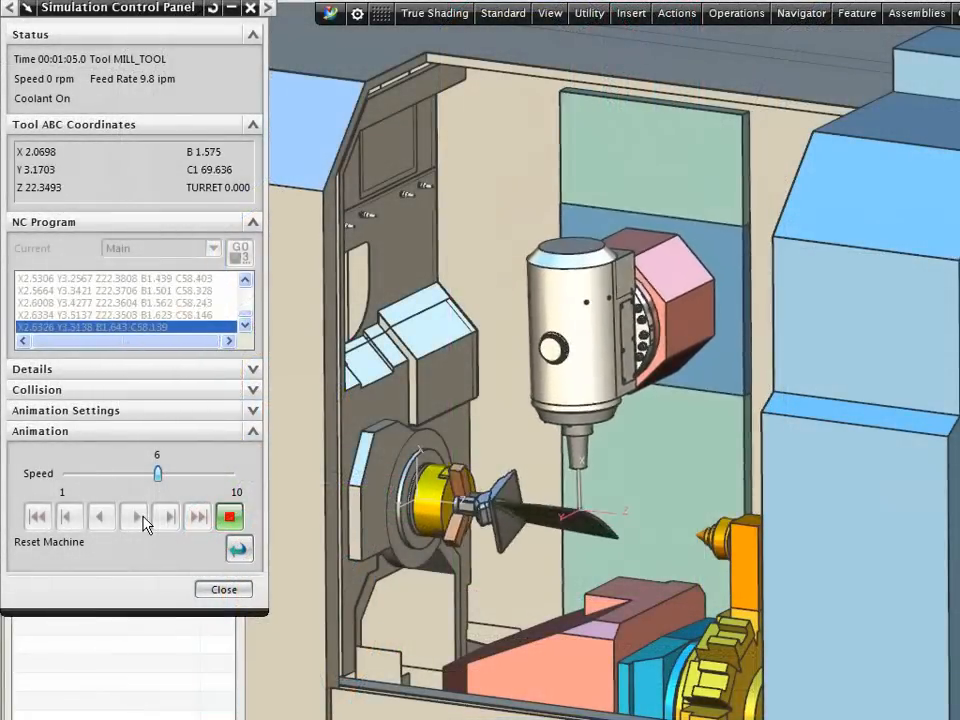